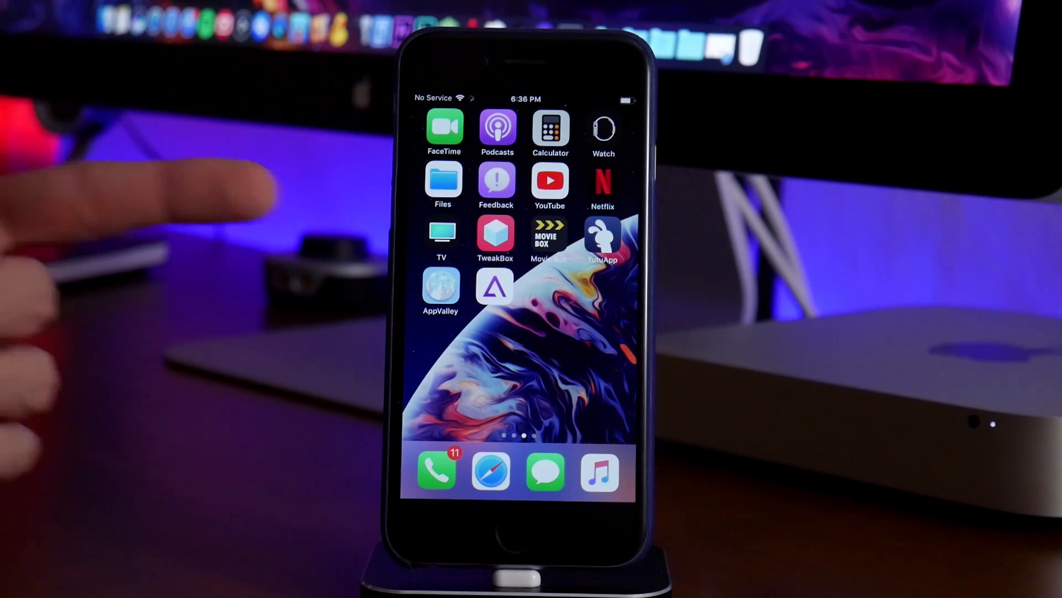
pyautogui.moveTo(271, 237)
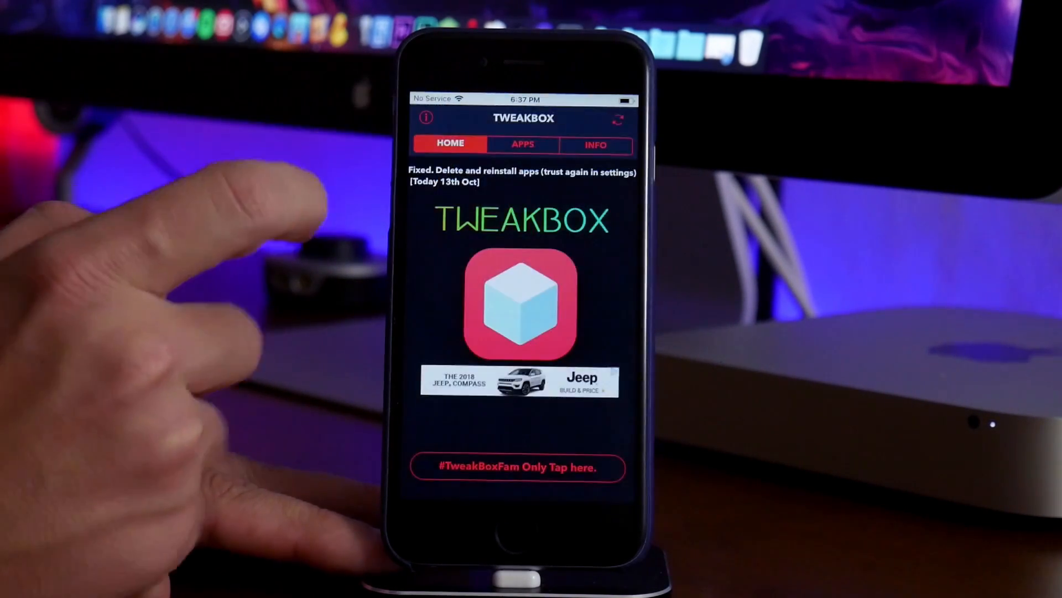
# Install Happy Chick from TweakBox's Apps > Tweakbox Apps list.
pyautogui.click(523, 144)
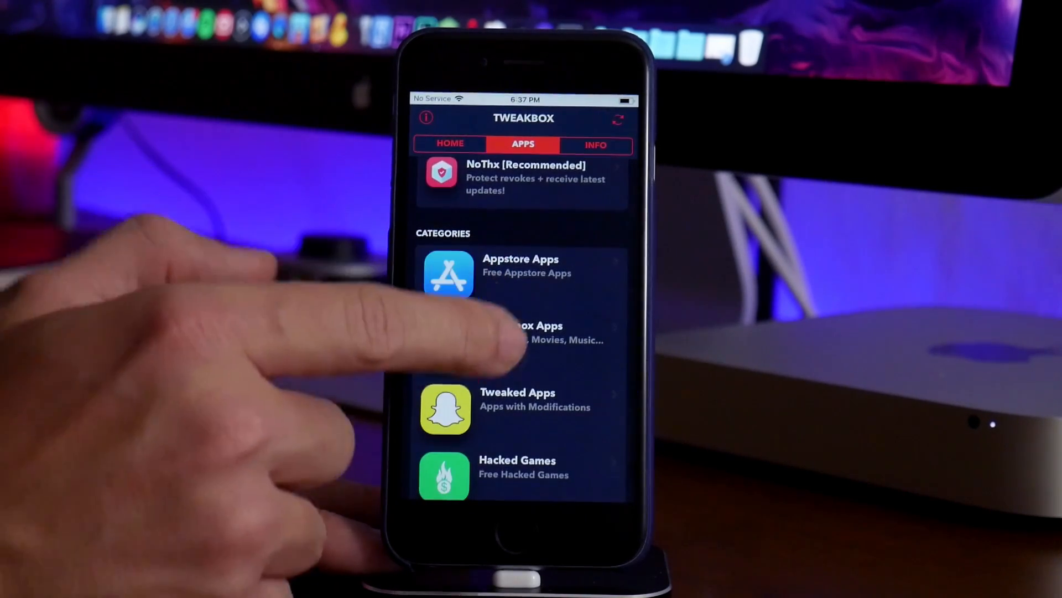
pyautogui.click(522, 332)
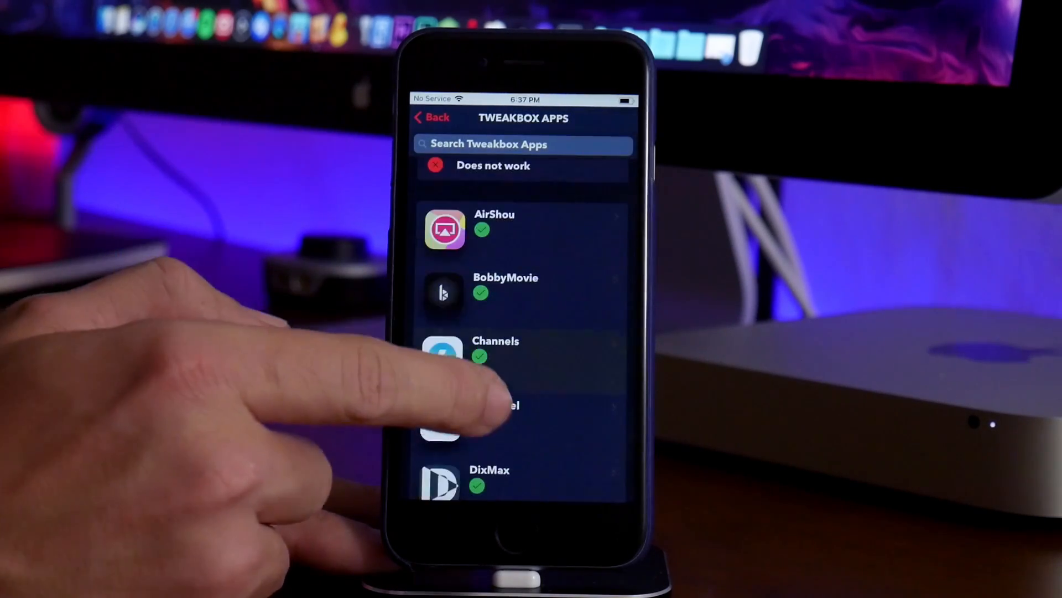
pyautogui.scroll(-3)
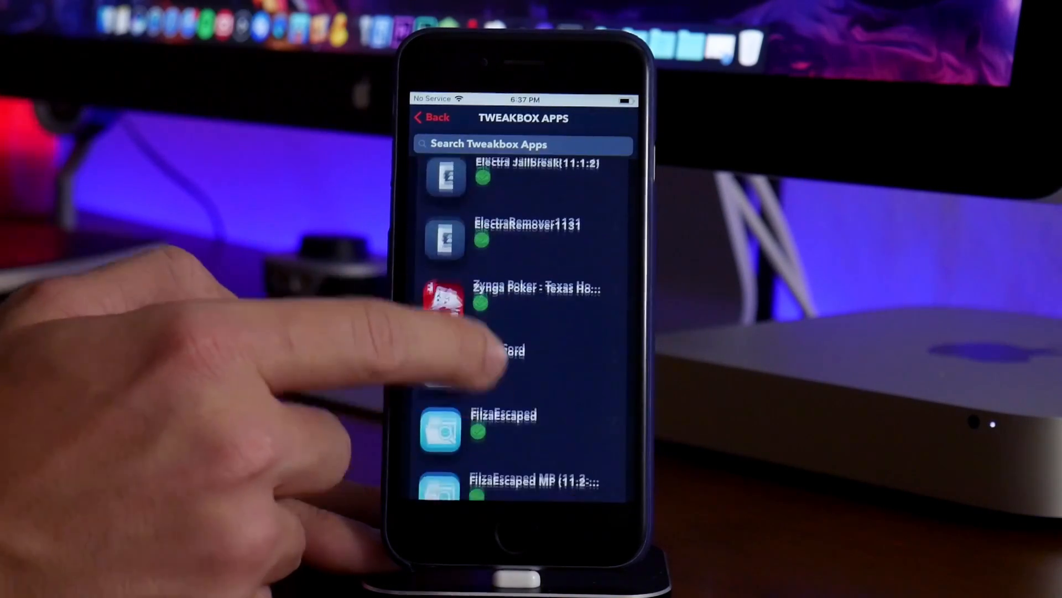
pyautogui.scroll(-3)
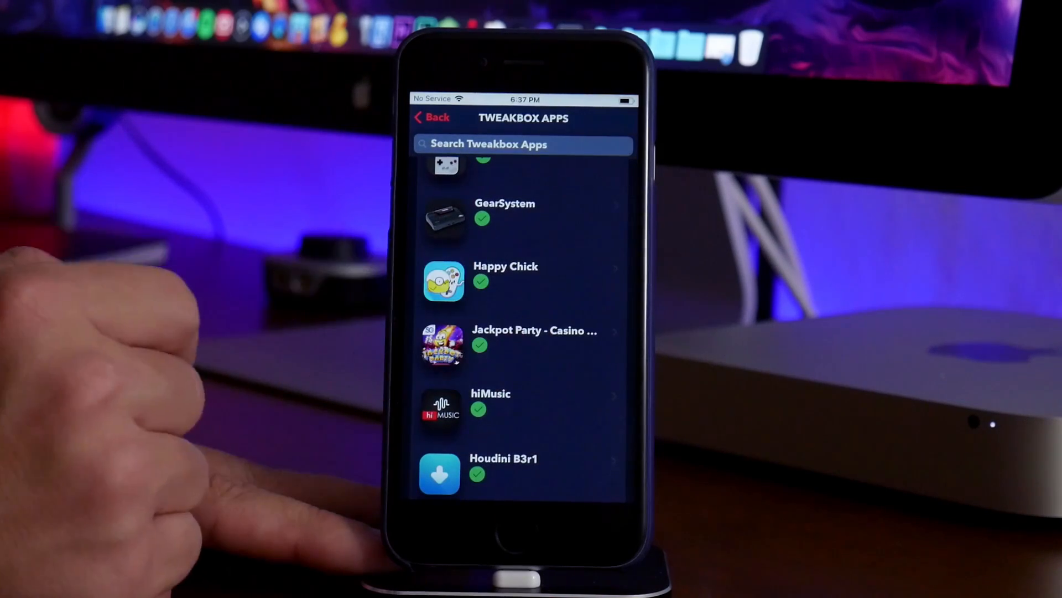
pyautogui.click(505, 274)
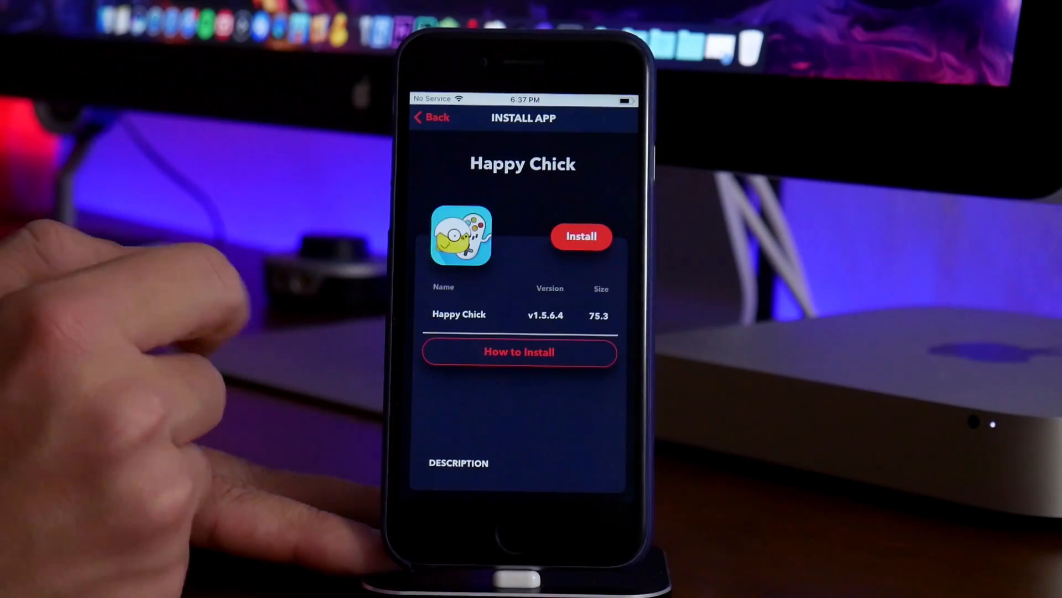
pyautogui.click(582, 236)
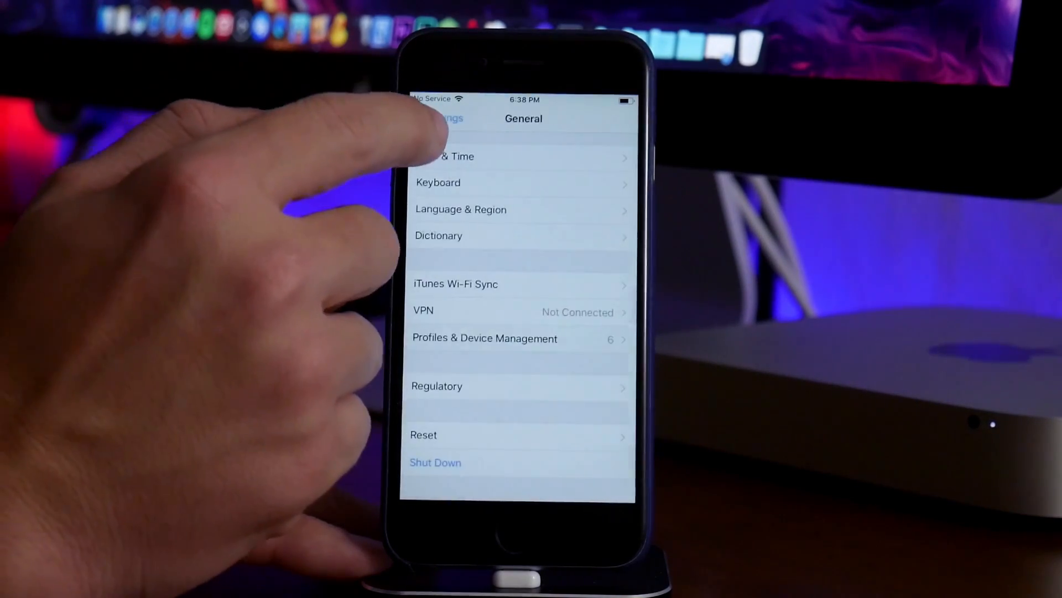
# Trust Happy Chick's enterprise developer under General > Profiles & Device Management.
pyautogui.click(438, 118)
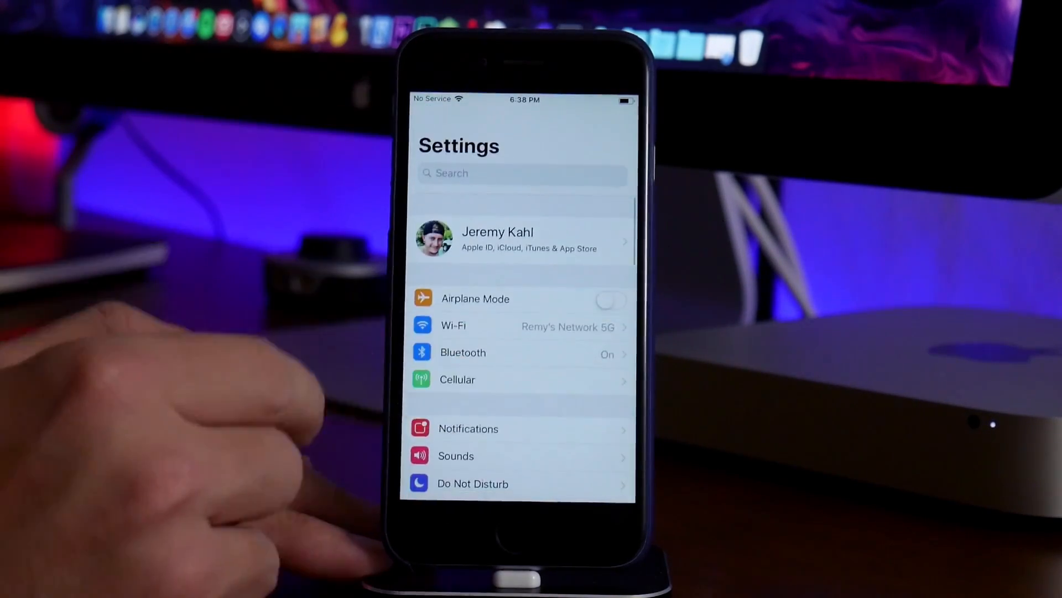
pyautogui.scroll(-3)
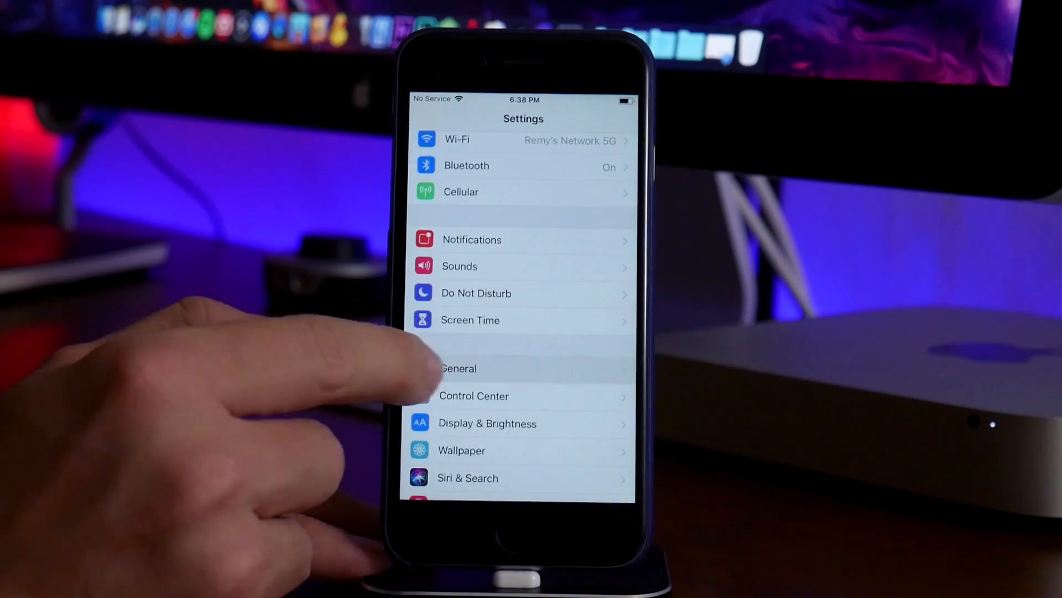
pyautogui.click(459, 368)
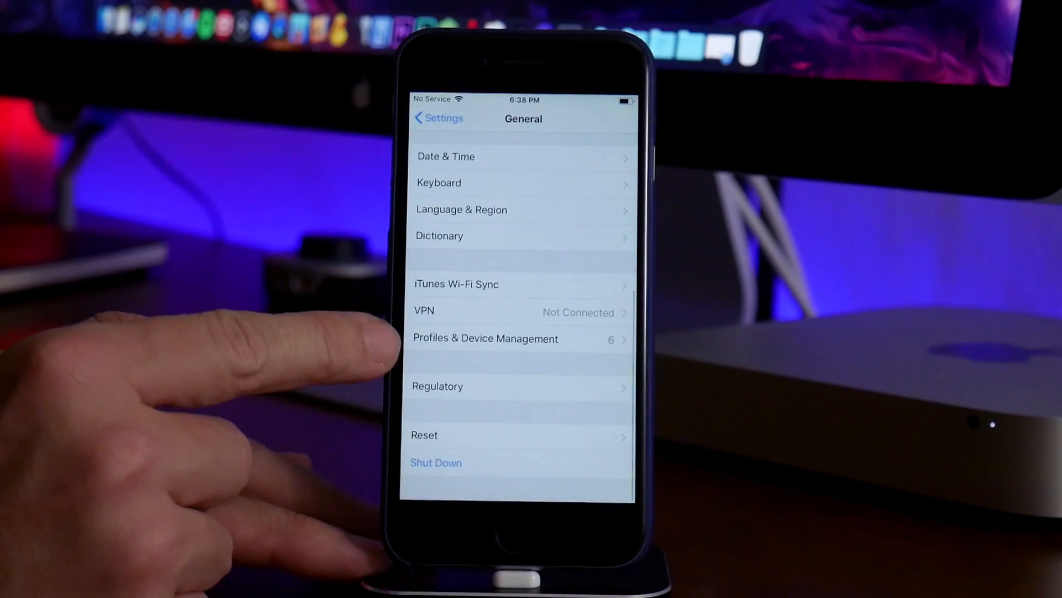
pyautogui.click(485, 338)
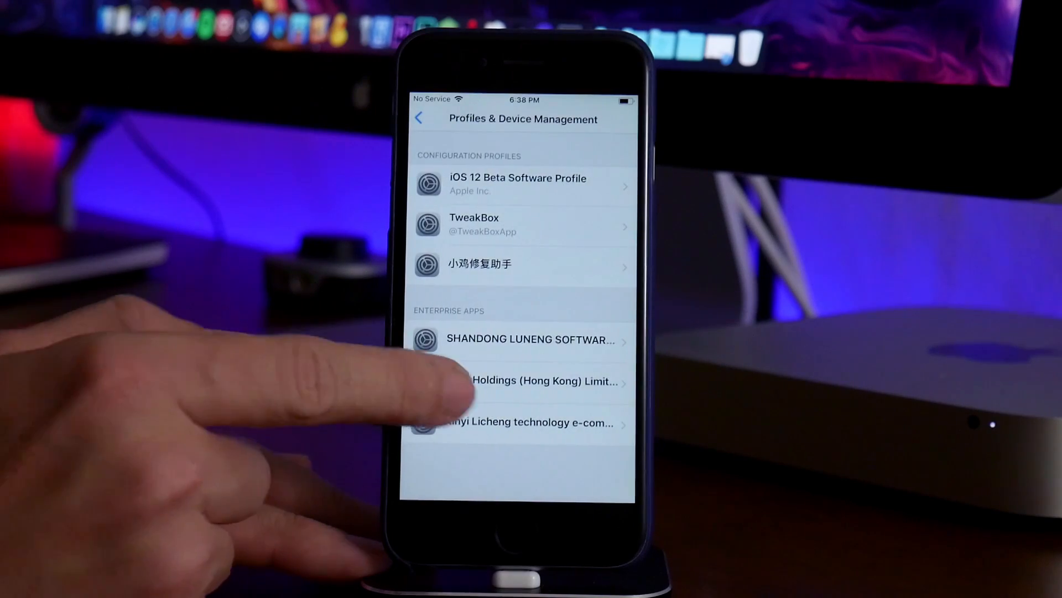
pyautogui.click(521, 422)
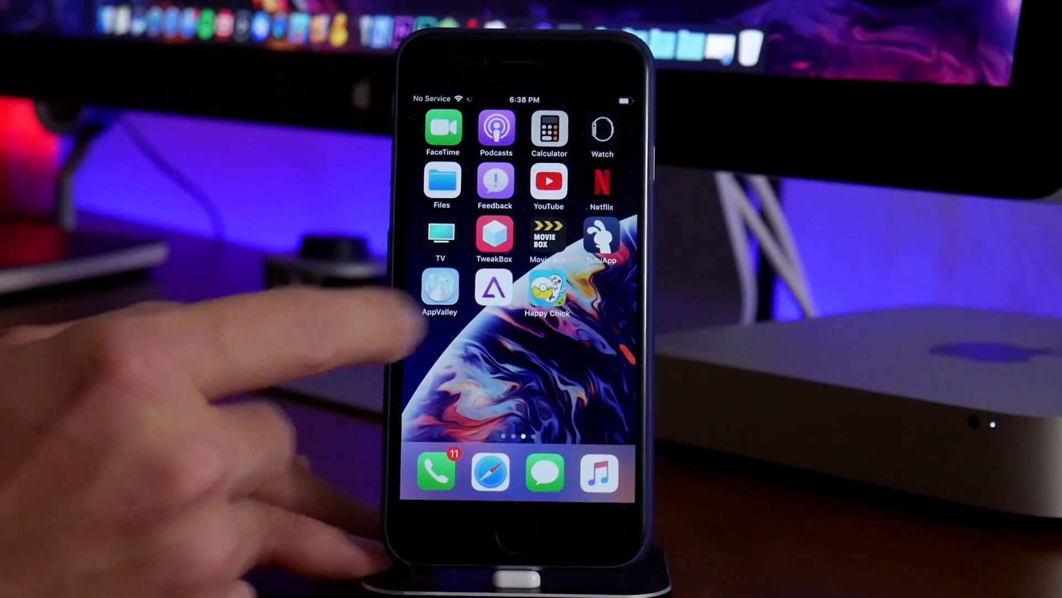
# Launch Happy Chick and agree to its disclaimer.
pyautogui.click(547, 289)
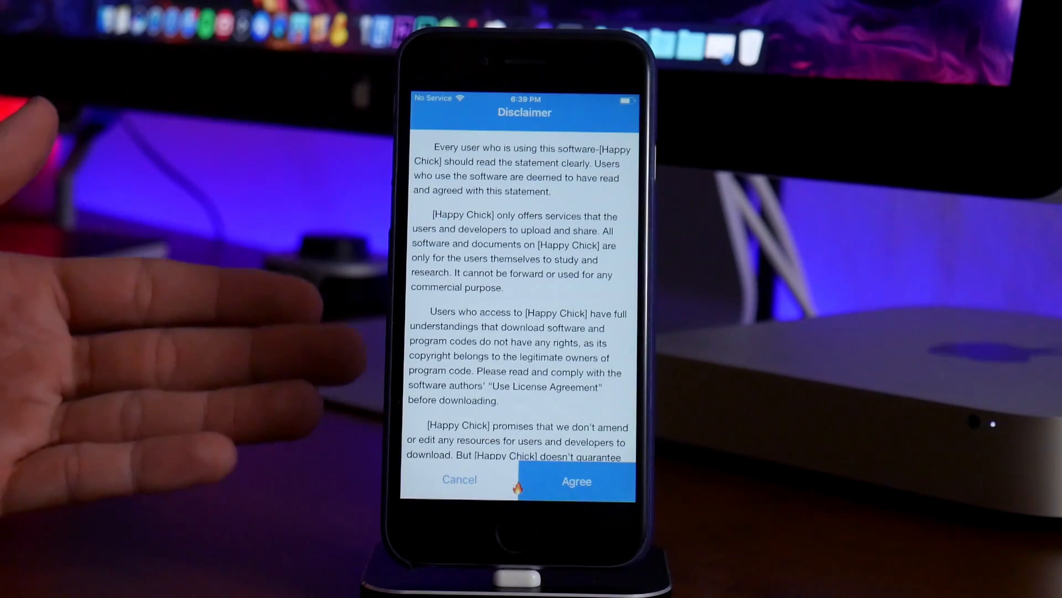
pyautogui.click(576, 481)
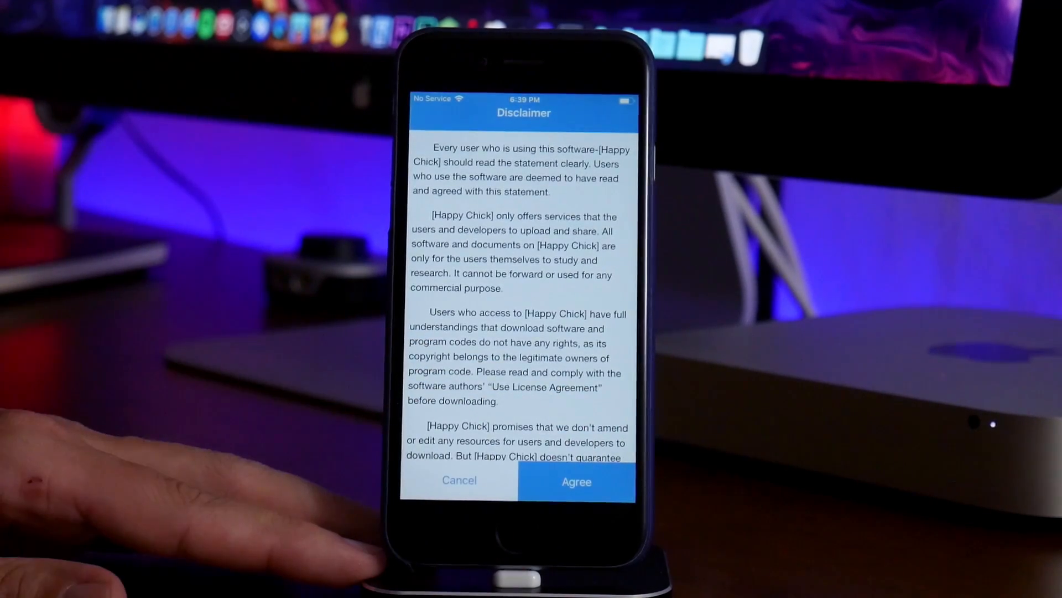
pyautogui.click(577, 481)
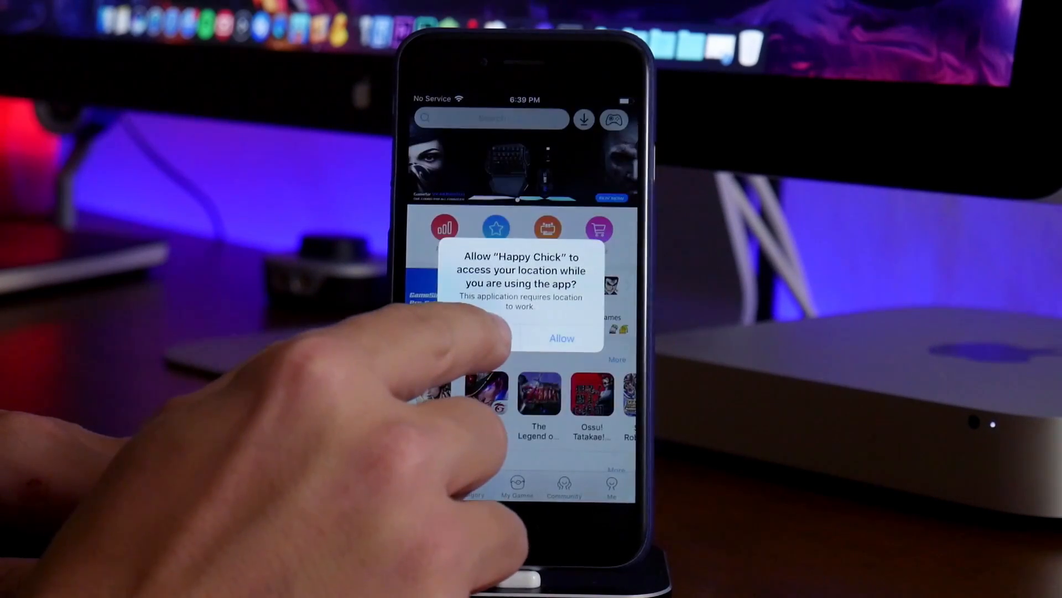
# Allow Happy Chick location access and open the Category tab.
pyautogui.click(561, 338)
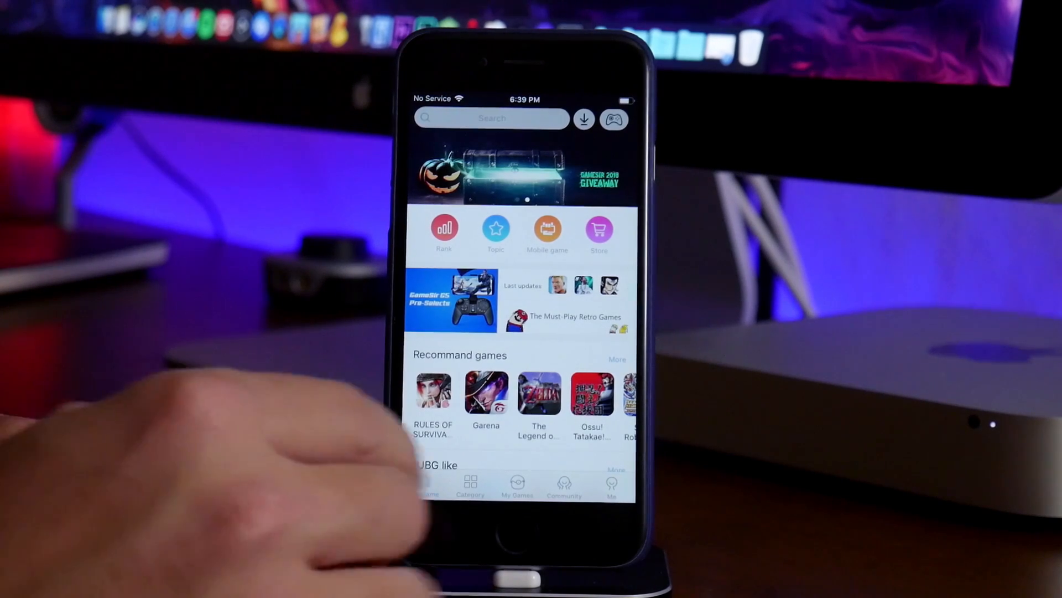
pyautogui.click(470, 485)
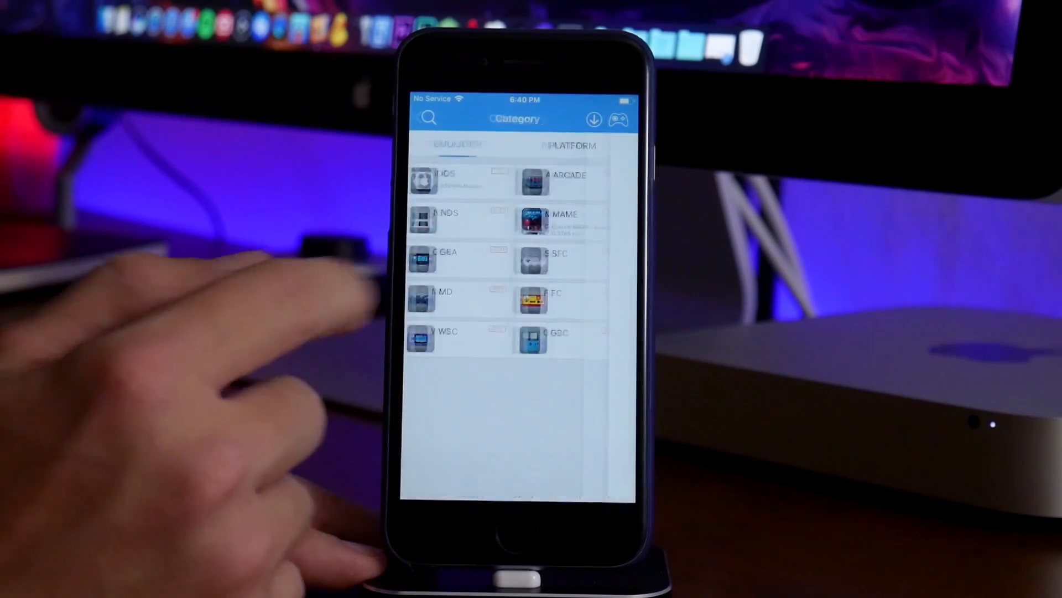
# Download Pokemon FireRed from the GBA list and view it in My Games.
pyautogui.click(447, 260)
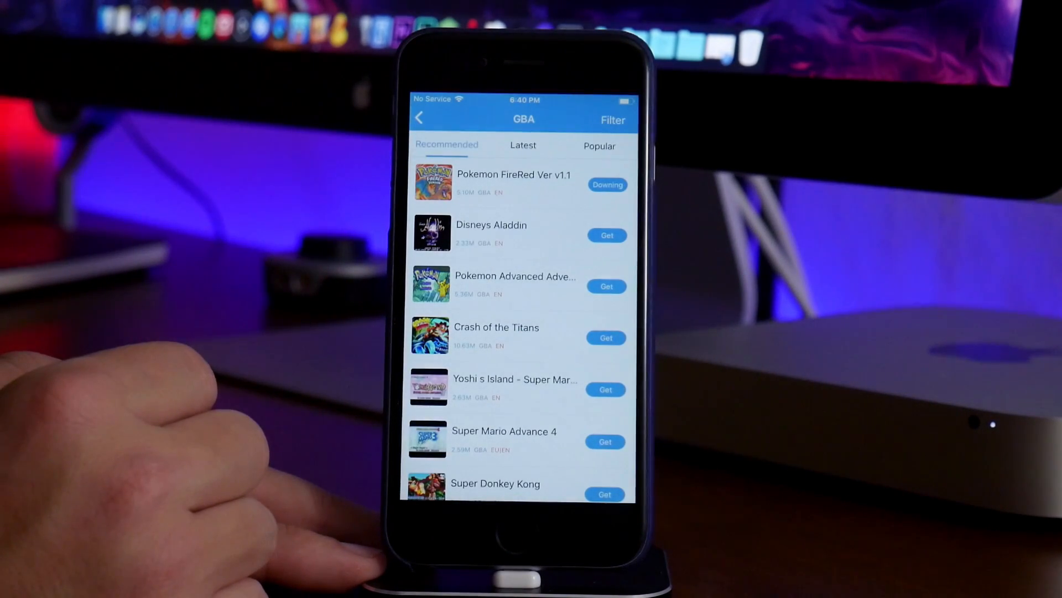
pyautogui.click(607, 184)
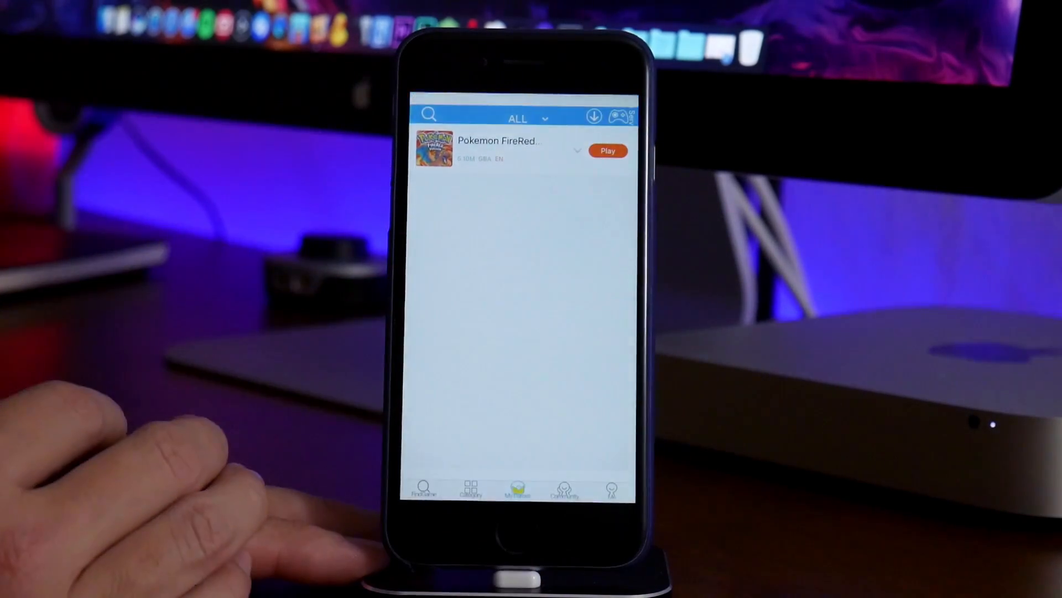
# Play Pokemon FireRed in Single mode and get past the copyright screen.
pyautogui.click(607, 150)
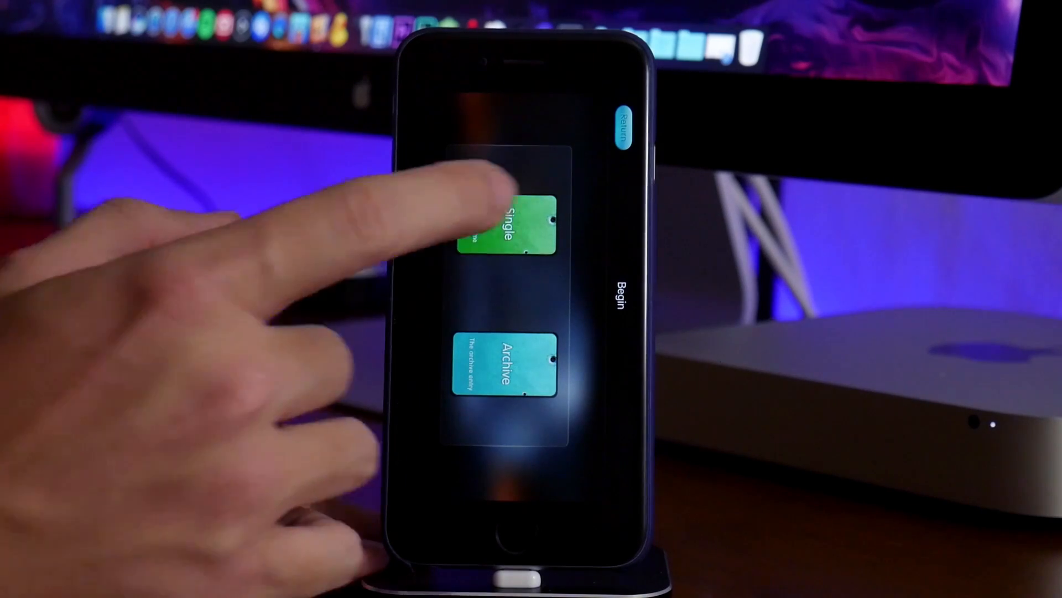
pyautogui.click(505, 230)
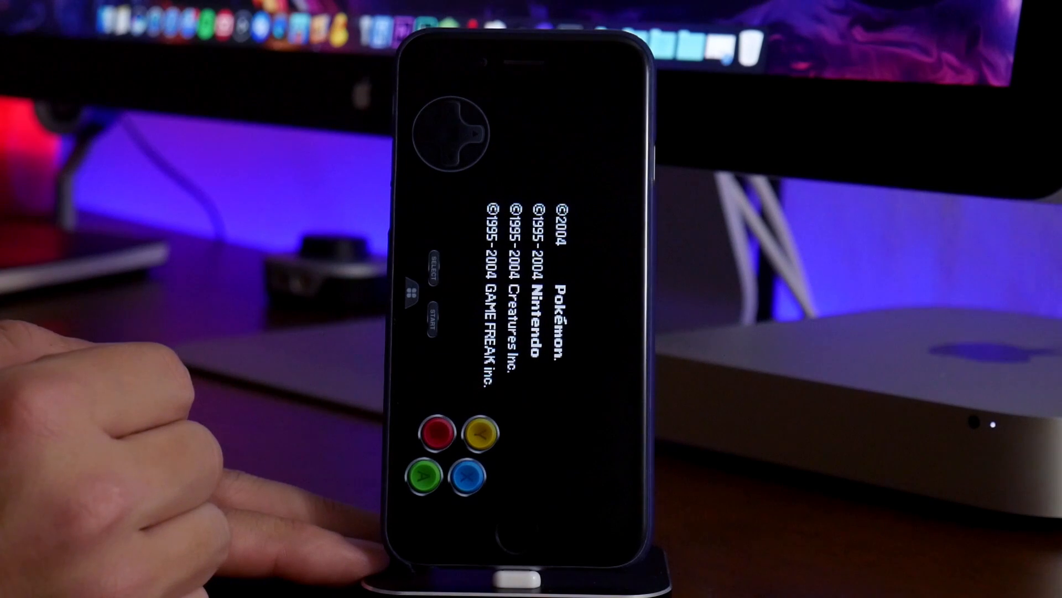
pyautogui.click(434, 324)
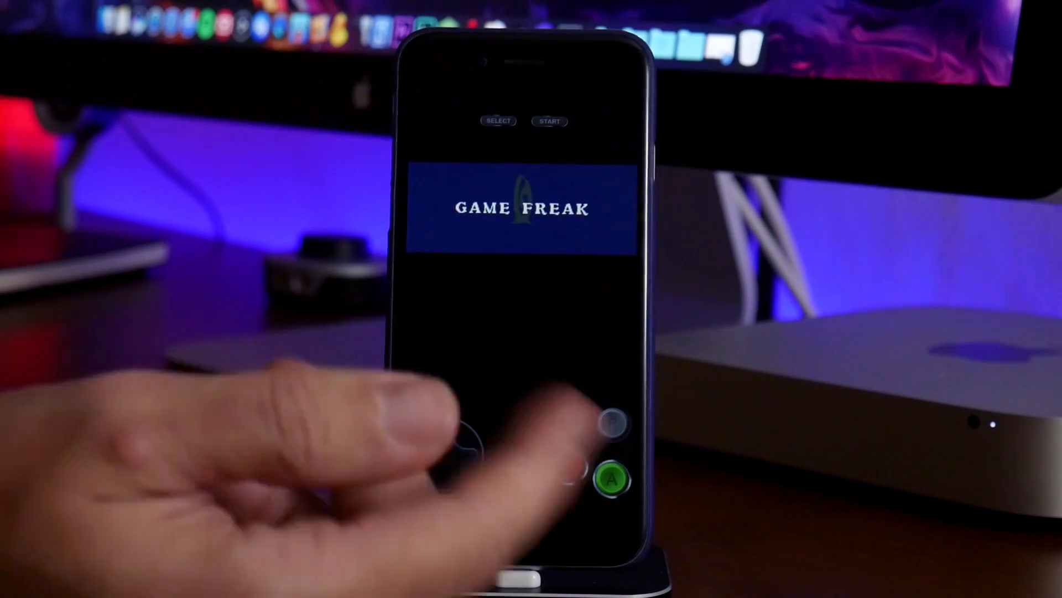
# Tap A to skip the intro and reach the second introduction page.
pyautogui.click(612, 471)
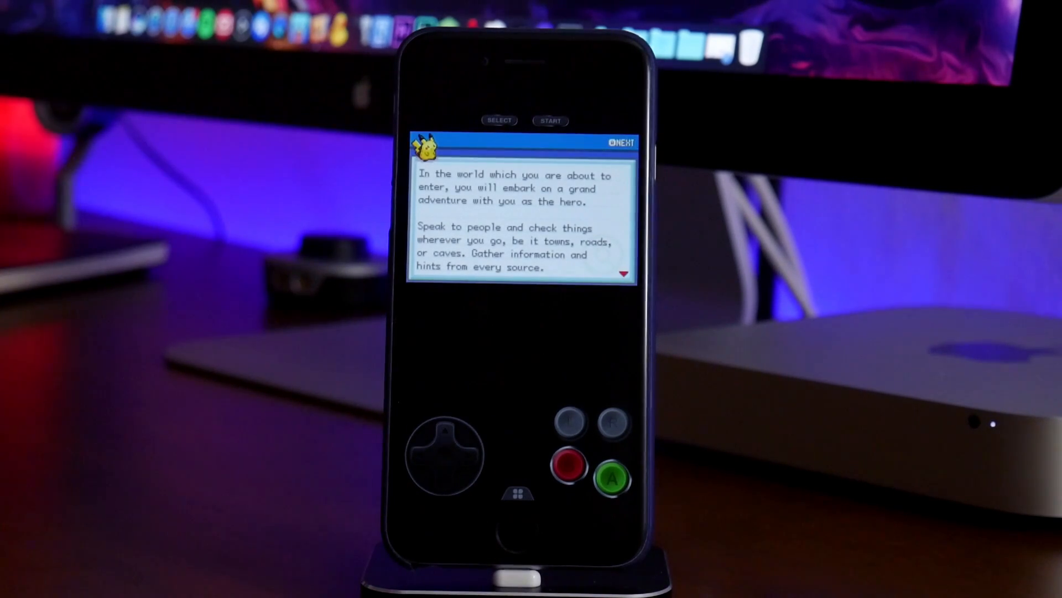
pyautogui.click(611, 478)
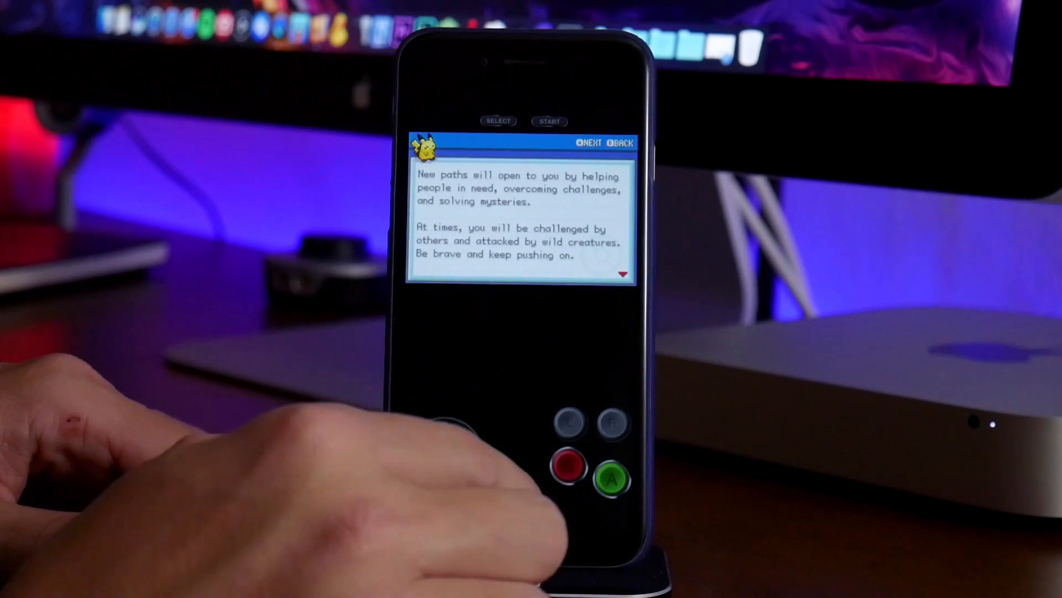